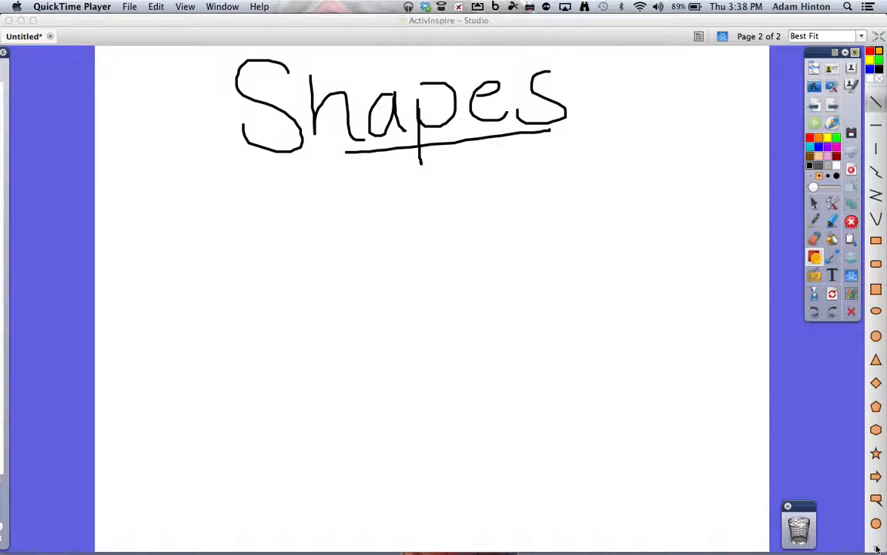
mouse_move(620, 359)
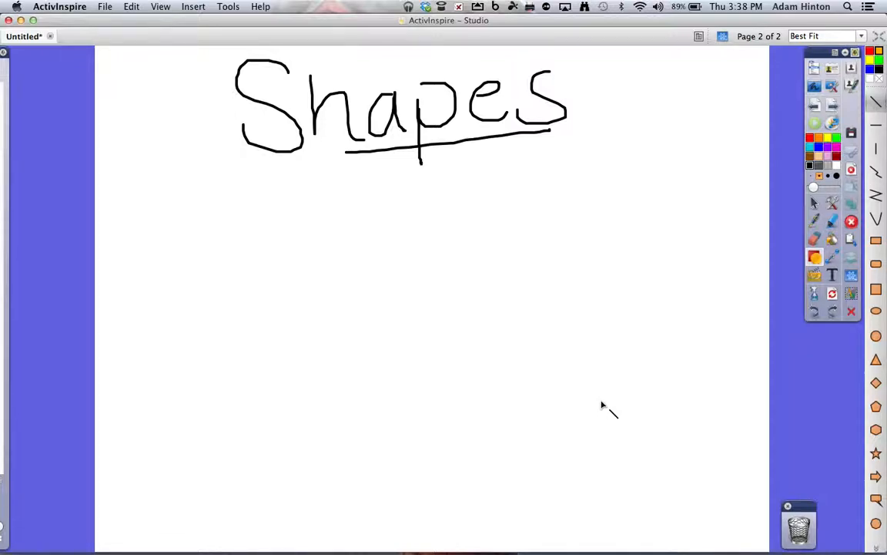
Draw a horizontal line and diagonal lines under the Shapes heading, forming an inverted triangle.
drag(180, 210, 587, 389)
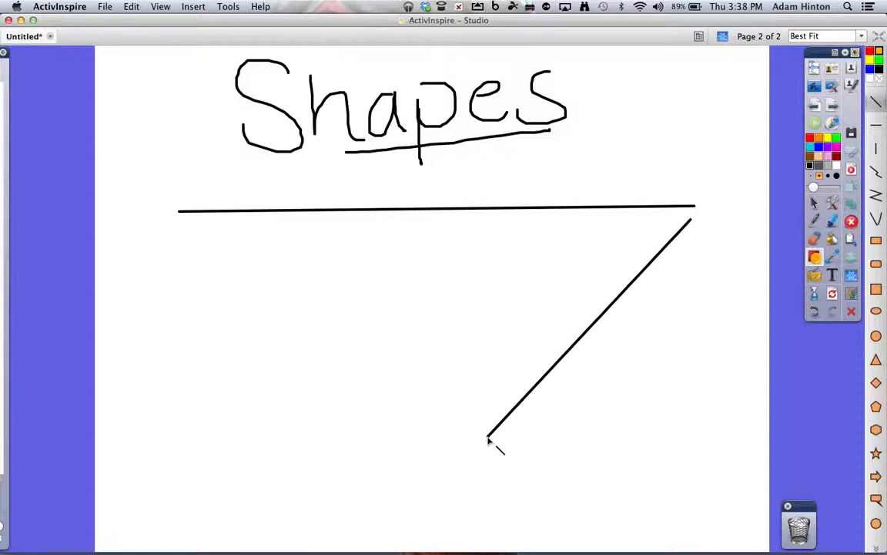
drag(488, 439, 436, 473)
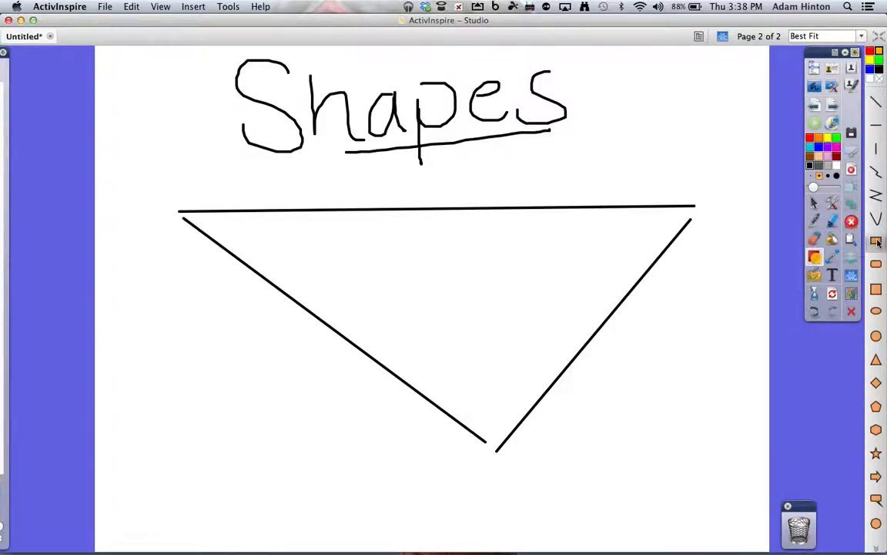
Drag out orange filled shapes, starting with a large rectangle and a rounded rectangle.
drag(185, 339, 386, 442)
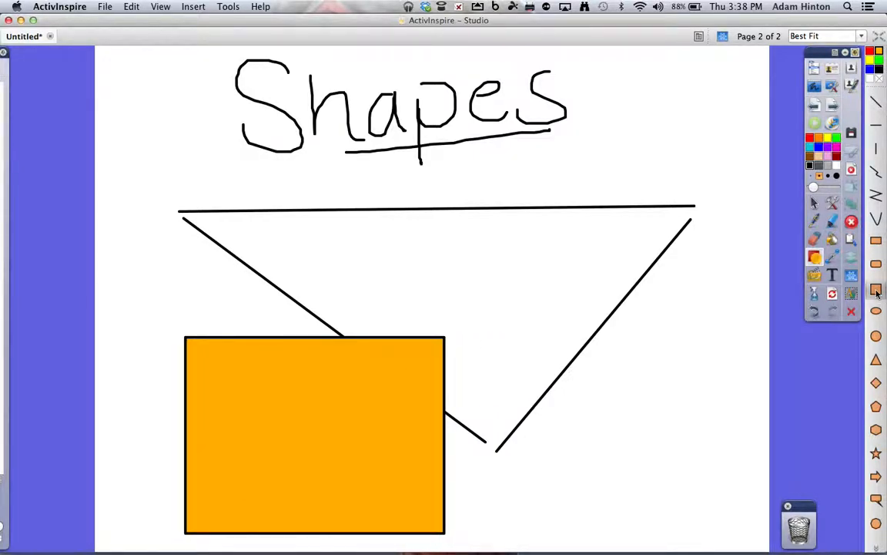
drag(618, 368, 731, 505)
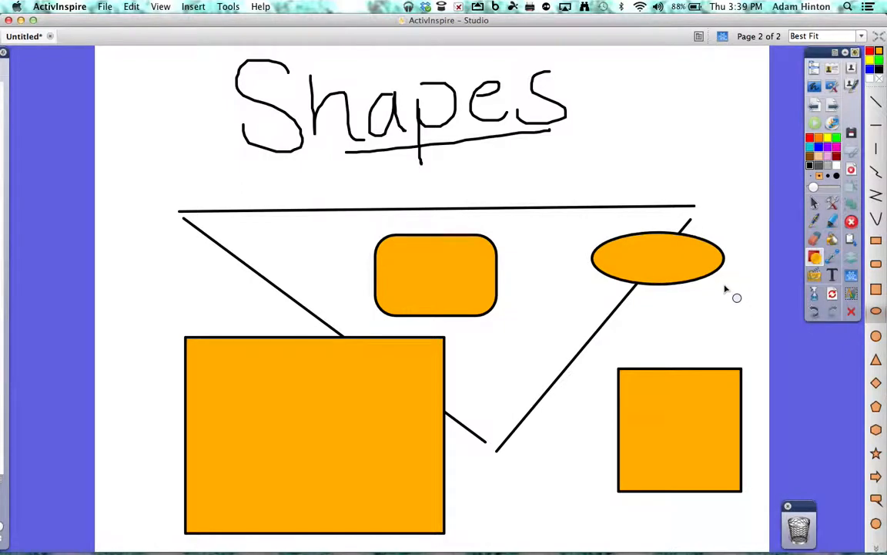
mouse_move(545, 318)
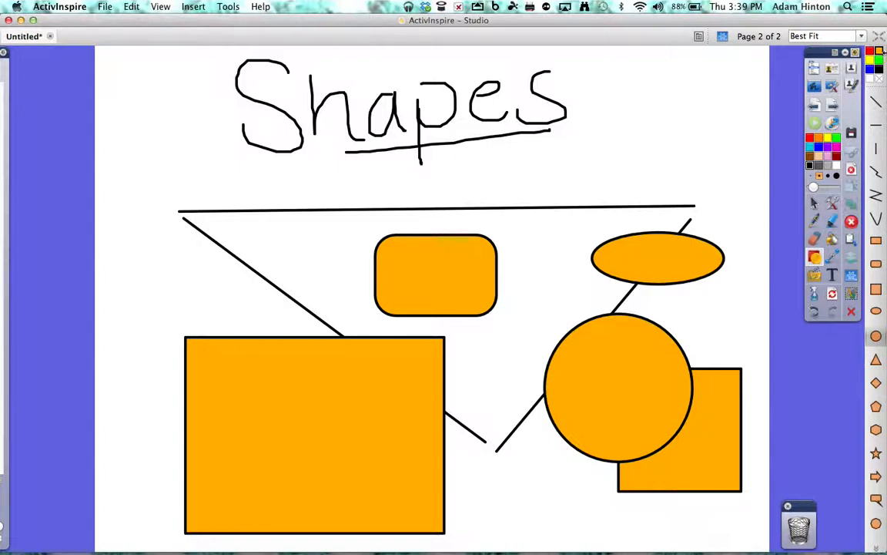
mouse_move(878, 52)
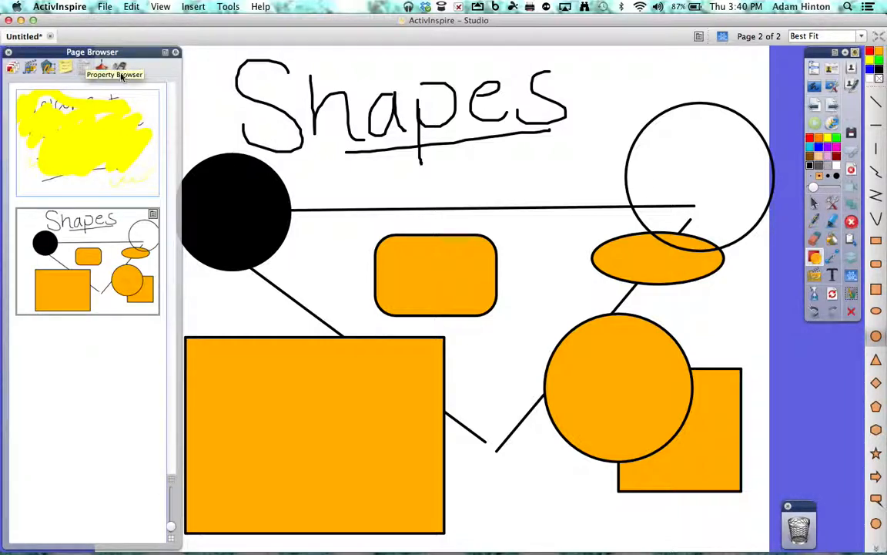
mouse_move(432, 166)
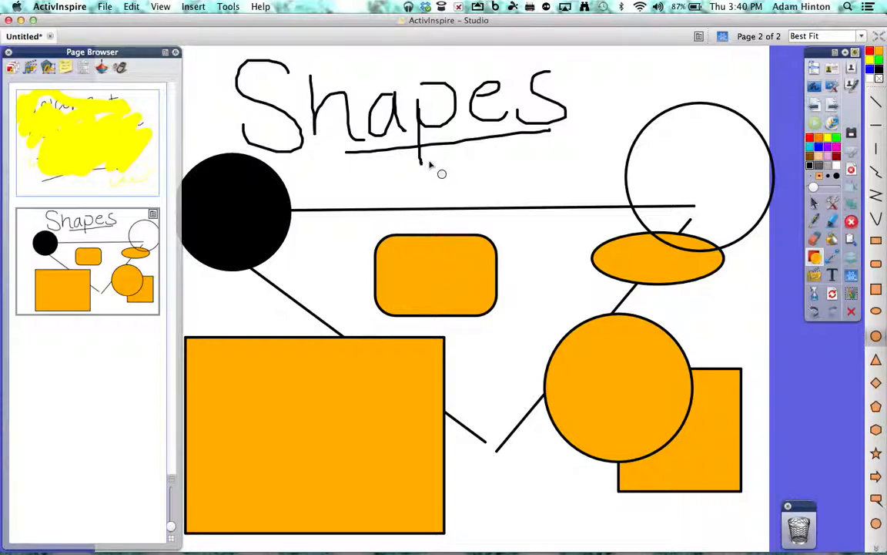
mouse_move(199, 113)
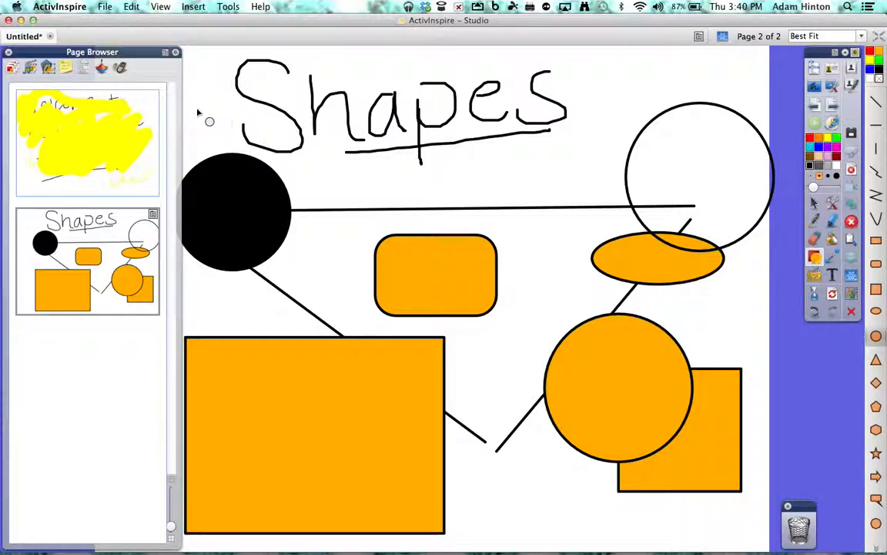